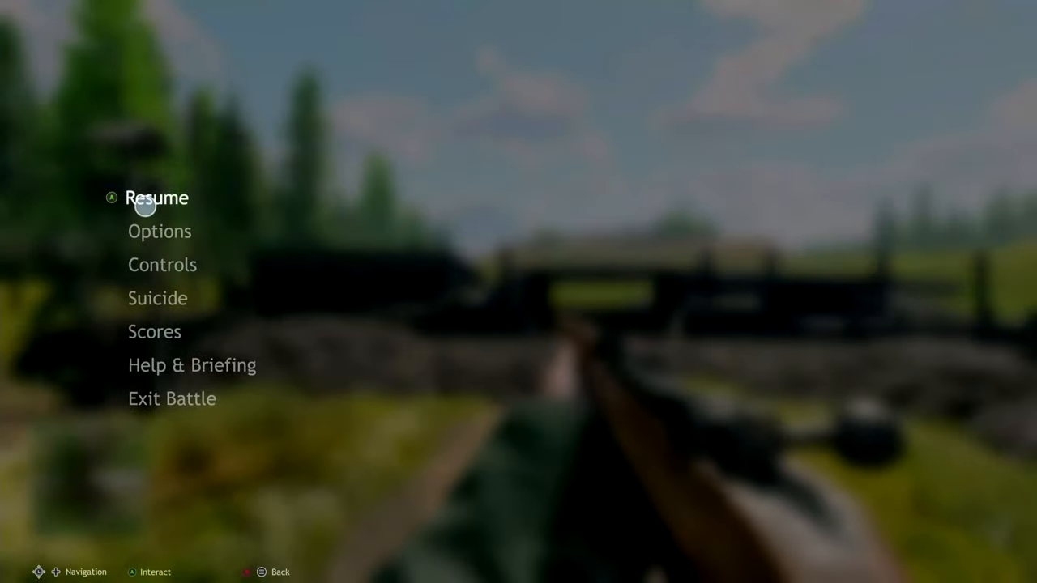
Step: Return to the battle, bring up the pause menu and enter Controls
{"action": "left_click", "coordinate": [156, 198]}
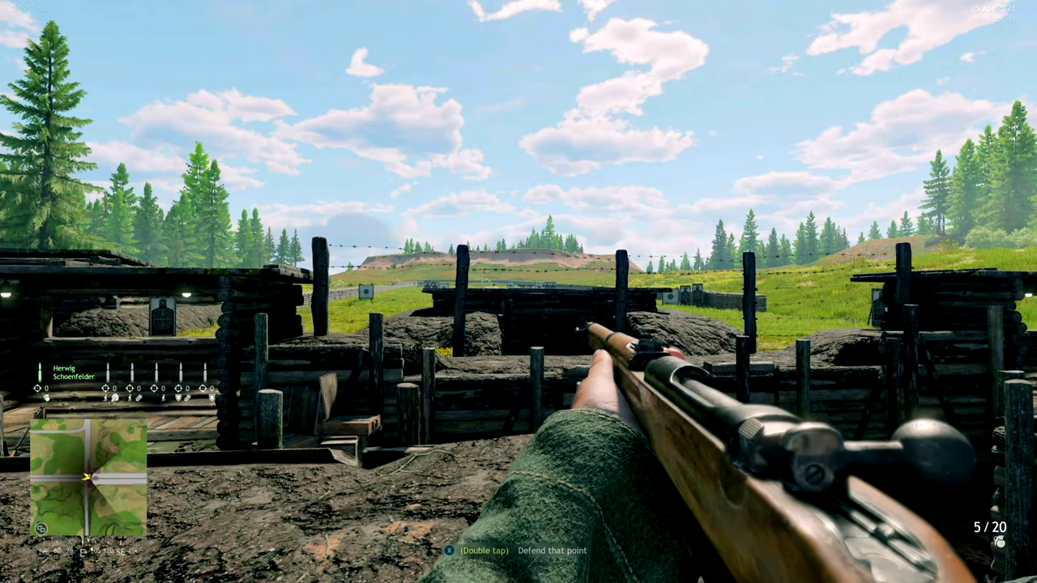
{"action": "key", "text": "tab"}
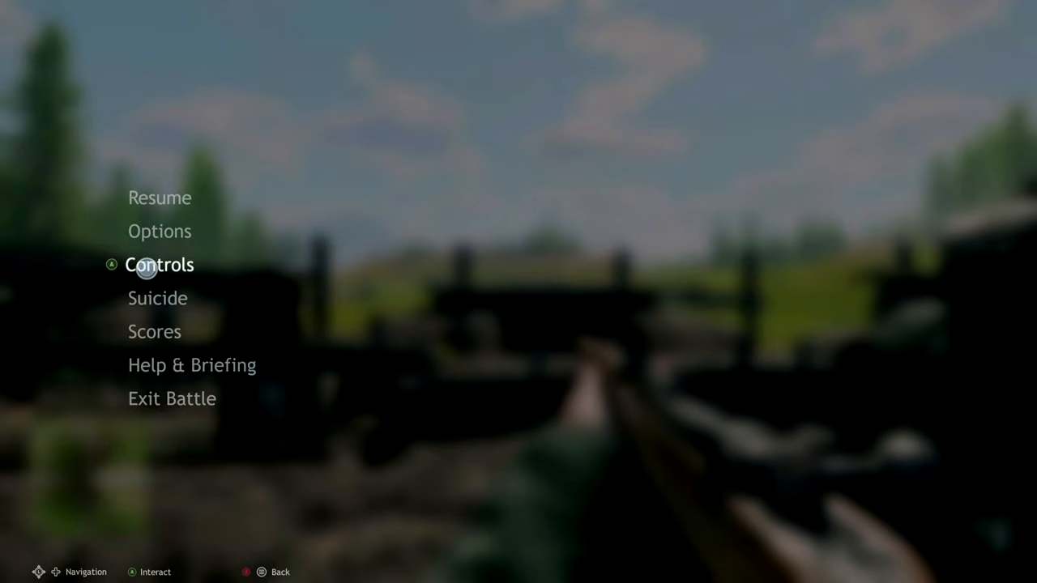
{"action": "left_click", "coordinate": [158, 264]}
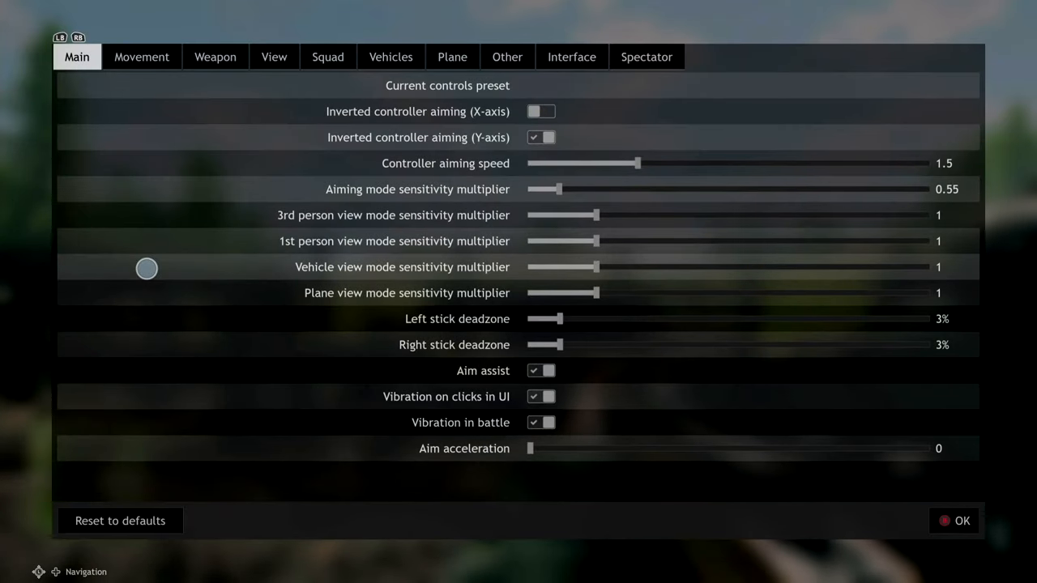
{"action": "mouse_move", "coordinate": [190, 264]}
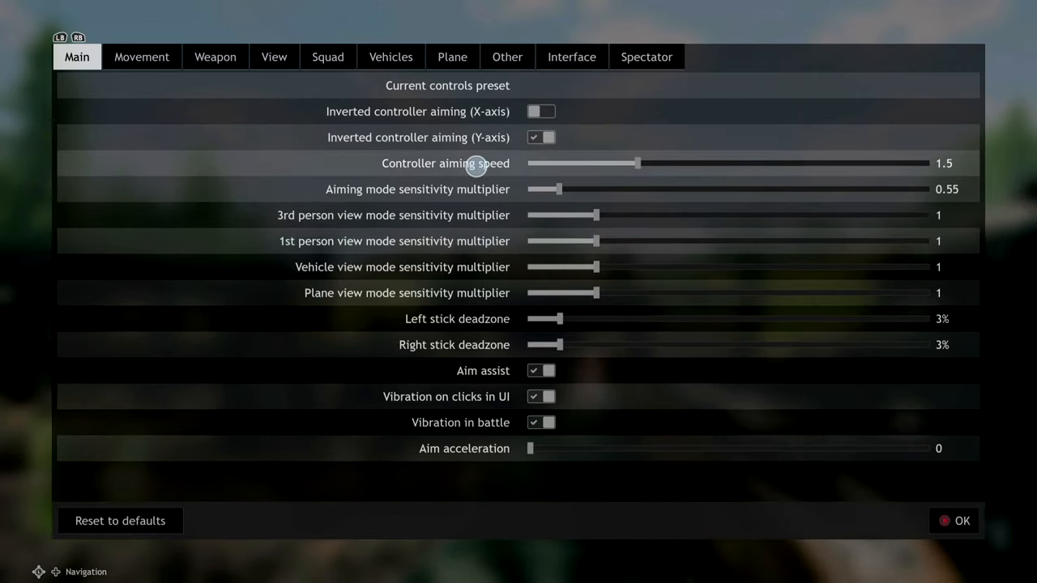
{"action": "mouse_move", "coordinate": [475, 195]}
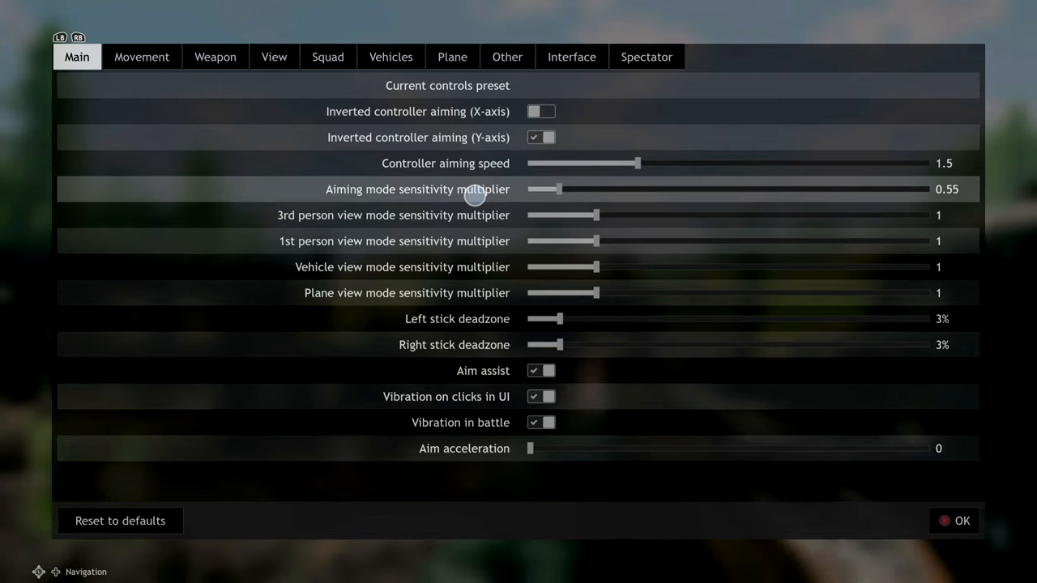
{"action": "mouse_move", "coordinate": [505, 191]}
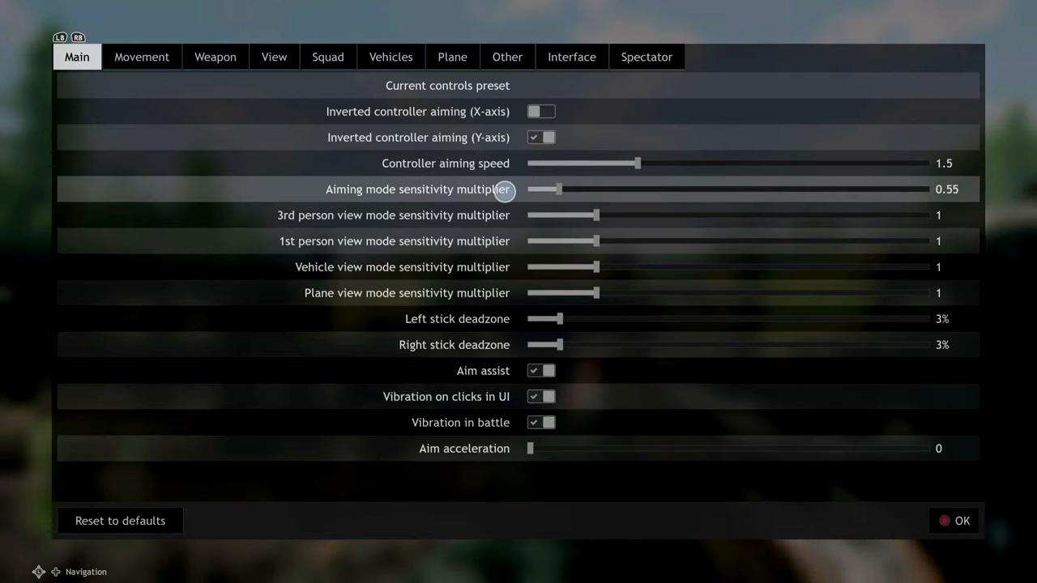
{"action": "mouse_move", "coordinate": [477, 334]}
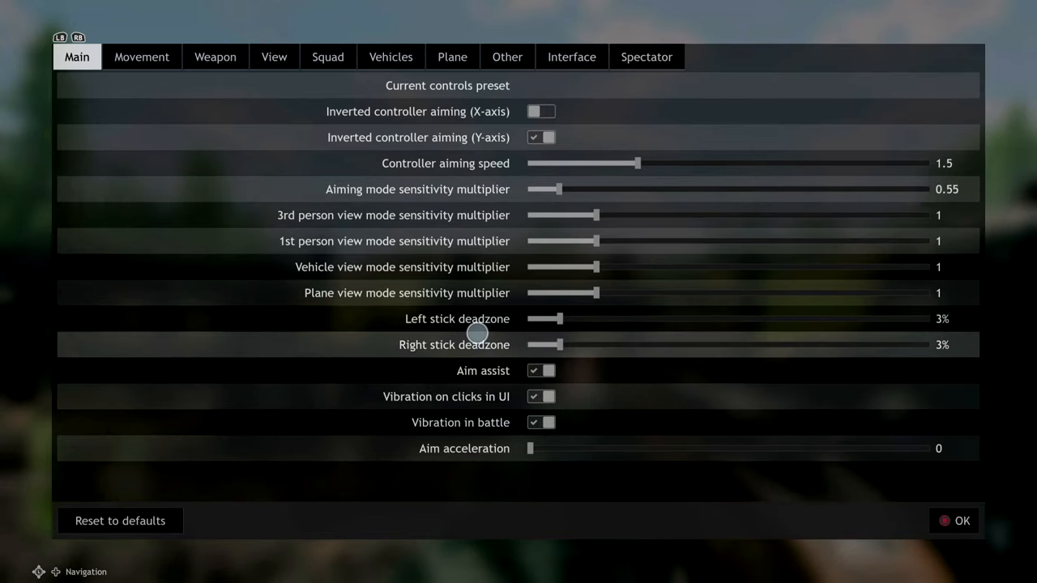
{"action": "mouse_move", "coordinate": [473, 334]}
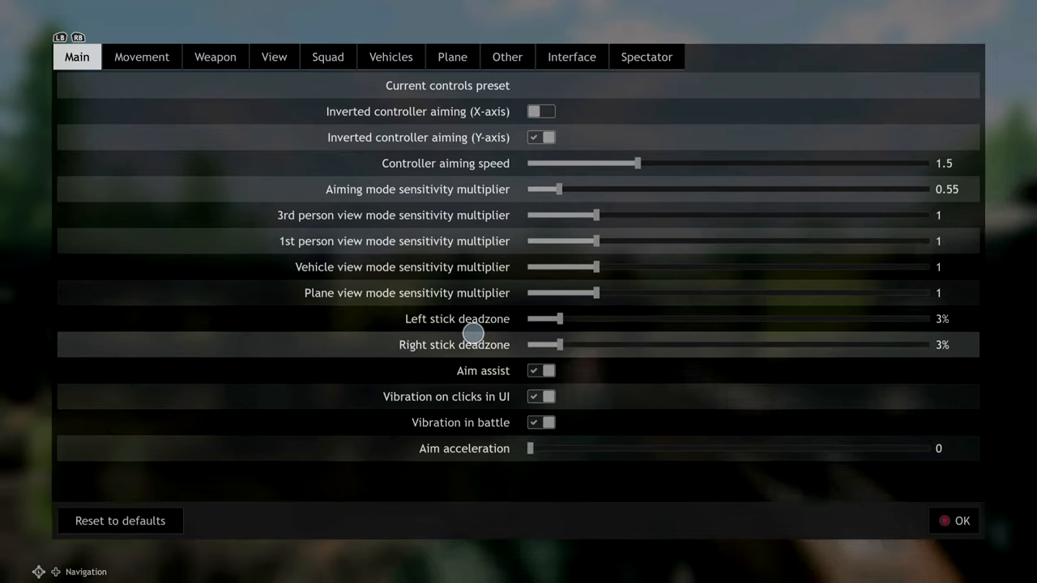
{"action": "mouse_move", "coordinate": [460, 411]}
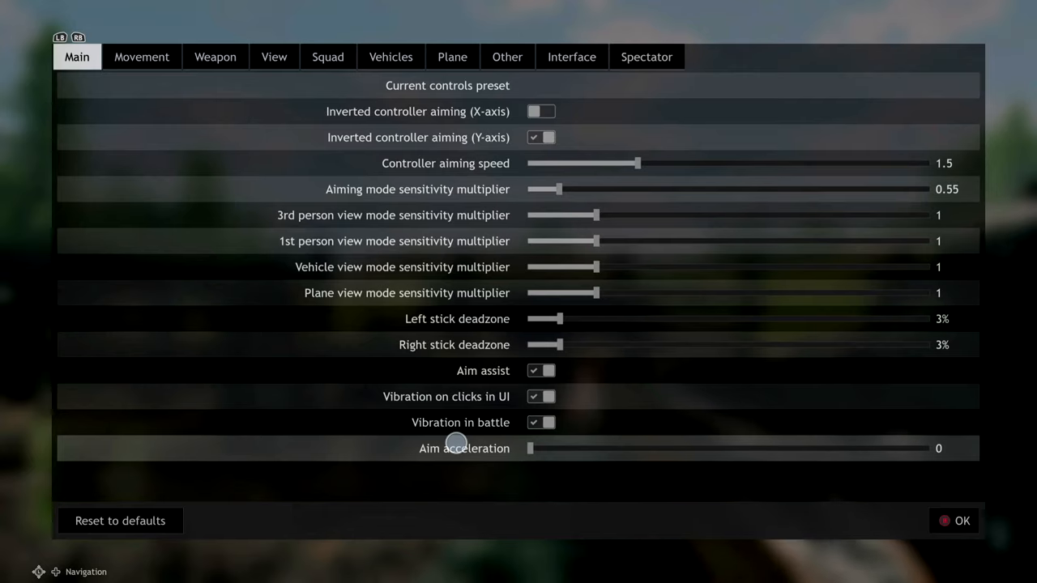
{"action": "mouse_move", "coordinate": [126, 506]}
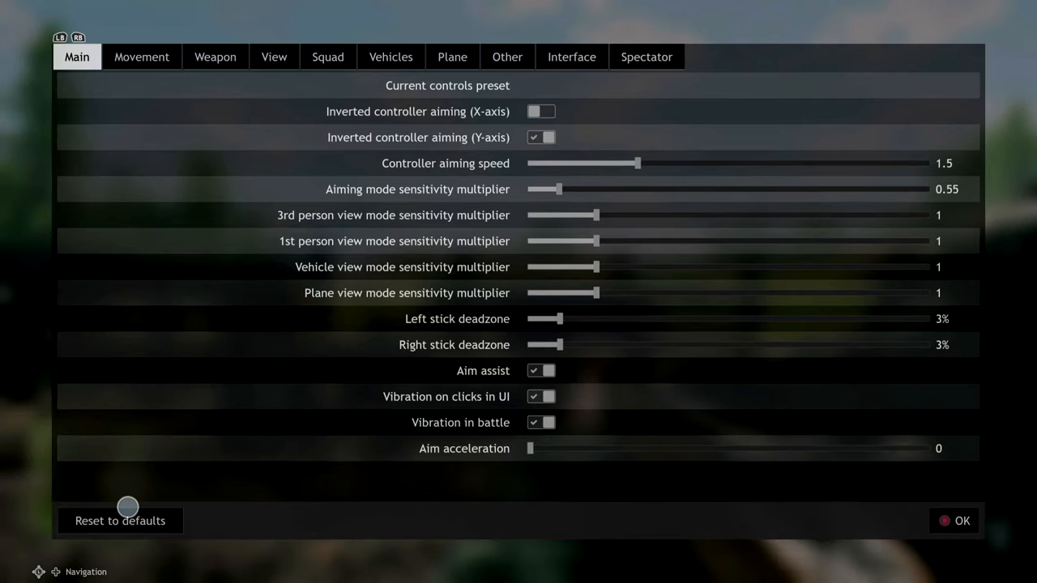
Step: Reset all controls to the default Xbox preset, confirming Yes twice
{"action": "left_click", "coordinate": [120, 518]}
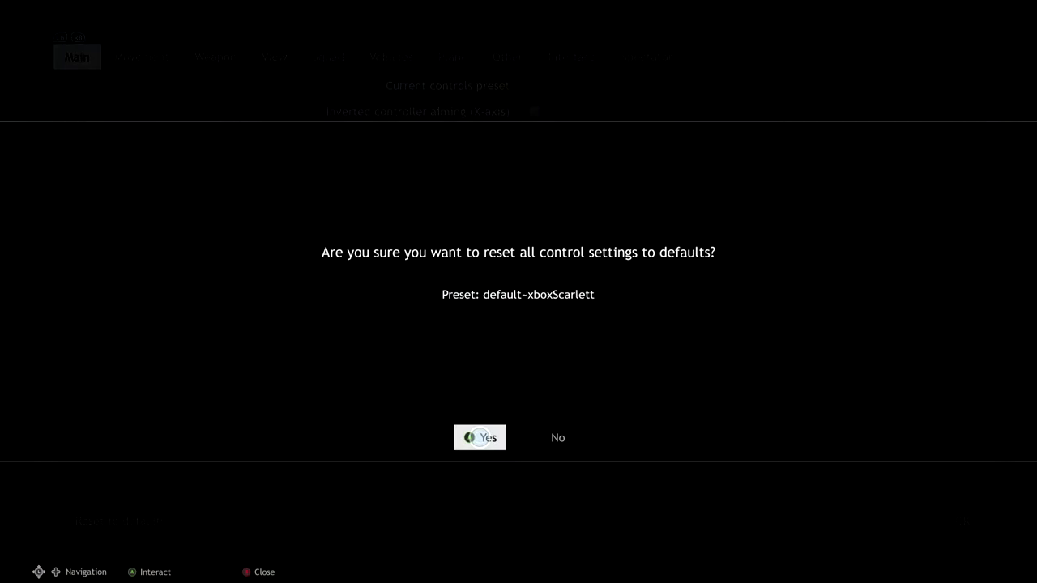
{"action": "left_click", "coordinate": [479, 438]}
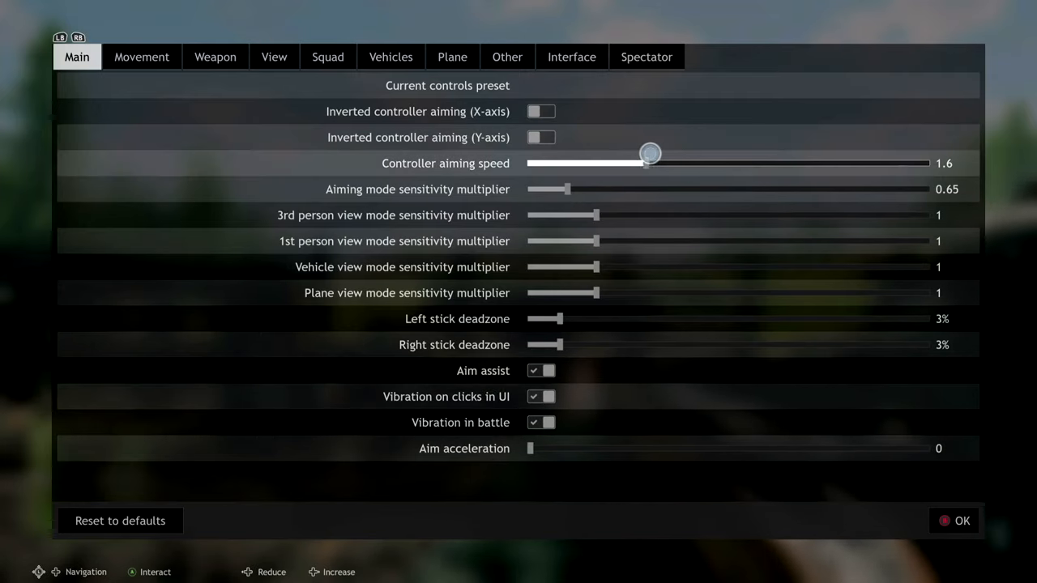
{"action": "mouse_move", "coordinate": [591, 303]}
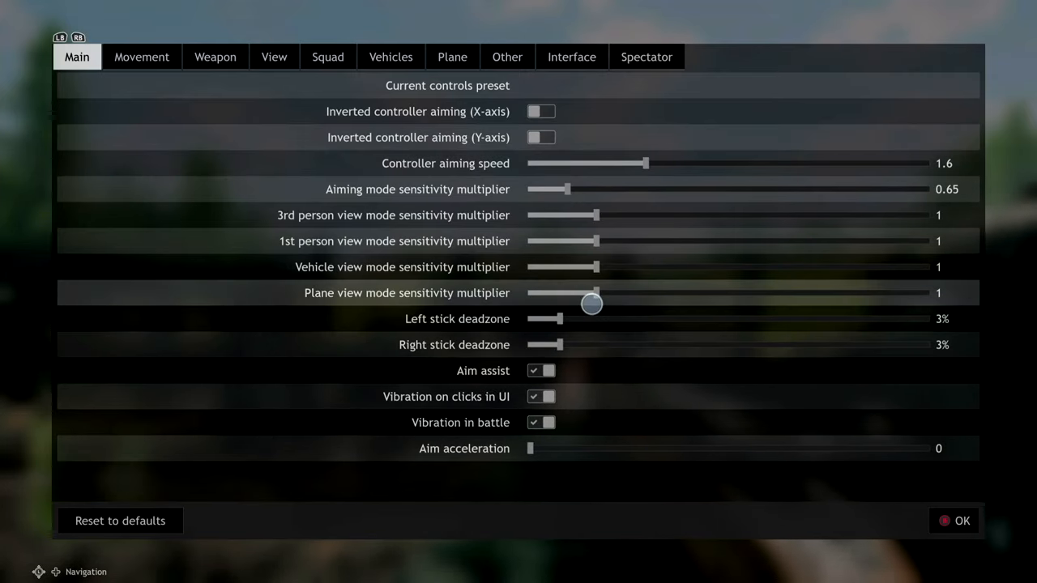
{"action": "mouse_move", "coordinate": [324, 389]}
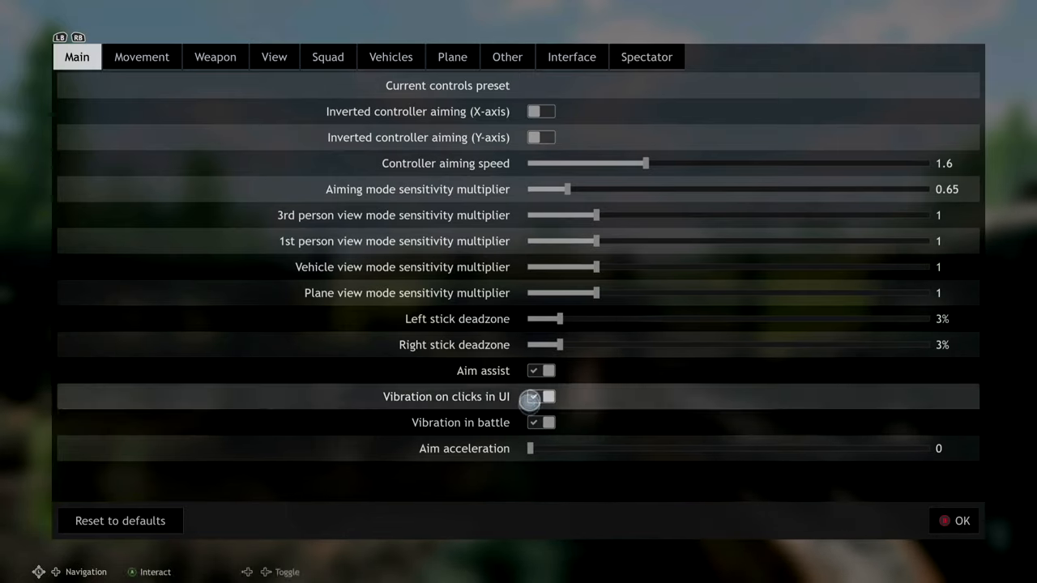
{"action": "left_click", "coordinate": [120, 521]}
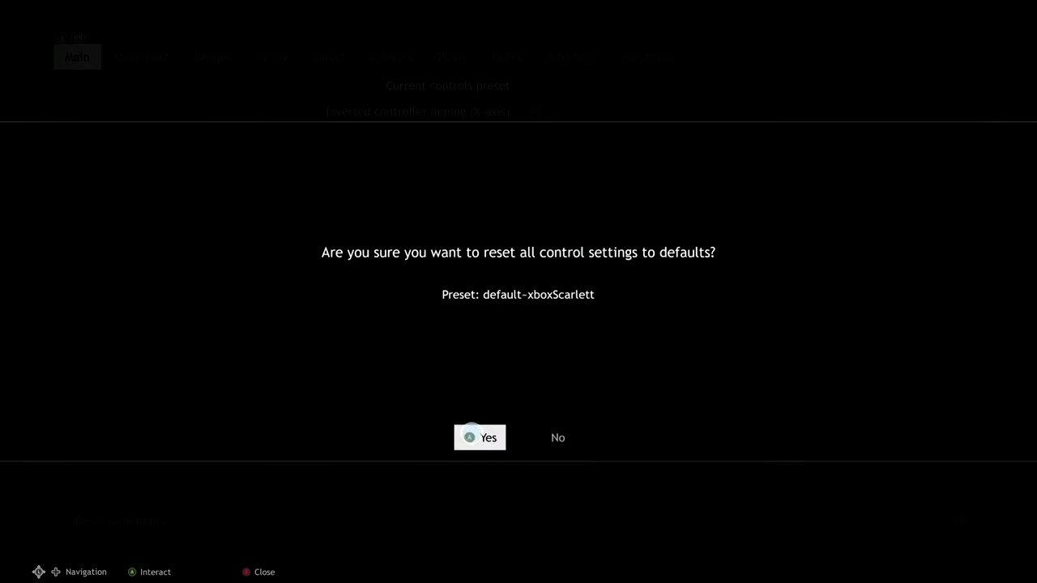
{"action": "left_click", "coordinate": [479, 438]}
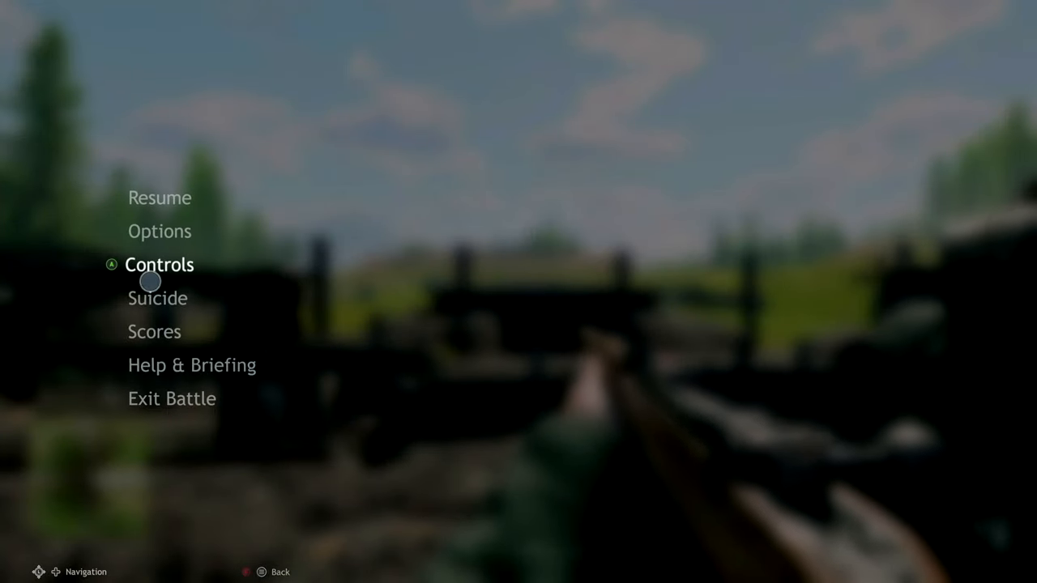
Step: Set both stick deadzones to 10%, aim acceleration to 0.25 and invert vertical aiming
{"action": "left_click", "coordinate": [159, 264]}
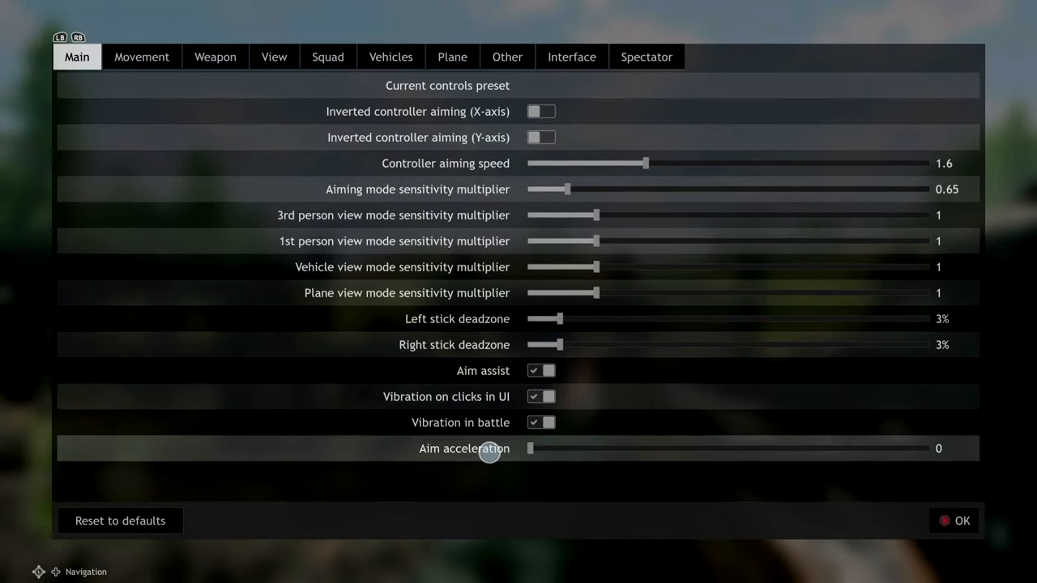
{"action": "left_click_drag", "start_coordinate": [532, 448], "coordinate": [720, 447]}
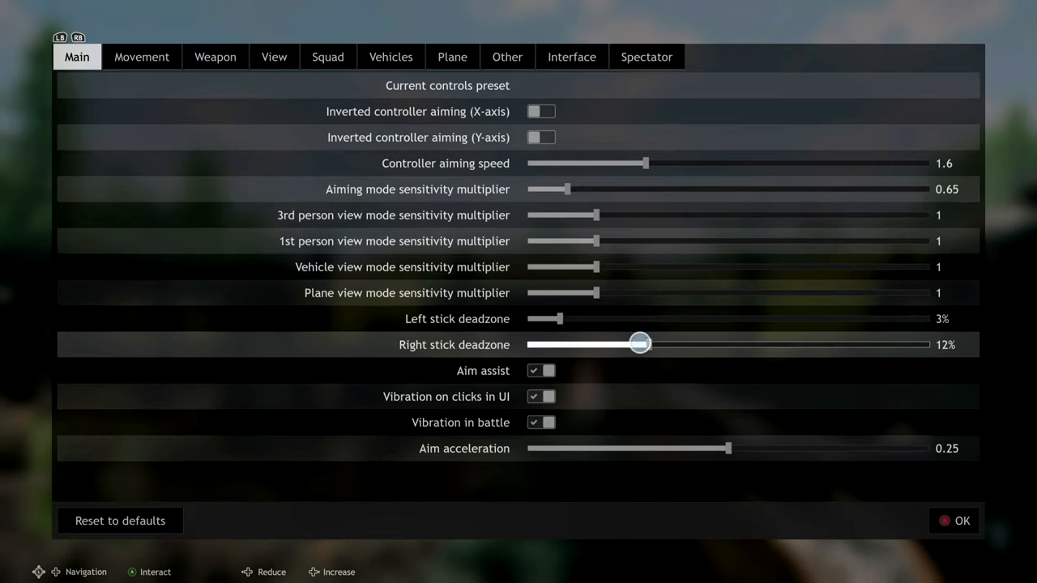
{"action": "left_click_drag", "start_coordinate": [641, 343], "coordinate": [623, 343]}
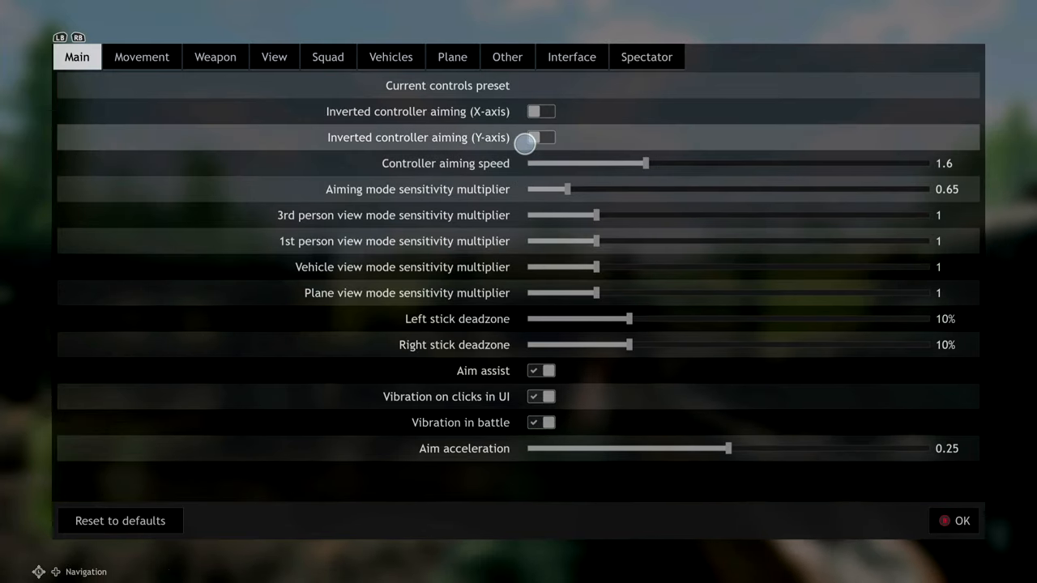
{"action": "left_click", "coordinate": [541, 136]}
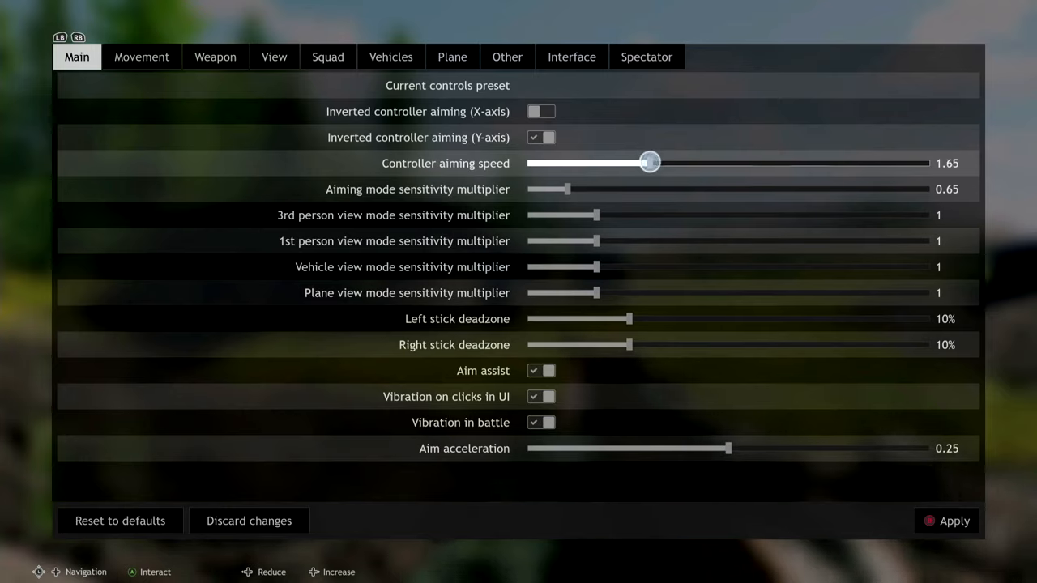
Step: Set aiming speed 1.5, aiming multiplier 0.55, deadzones 3% and aim acceleration 0
{"action": "left_click_drag", "start_coordinate": [650, 162], "coordinate": [647, 167]}
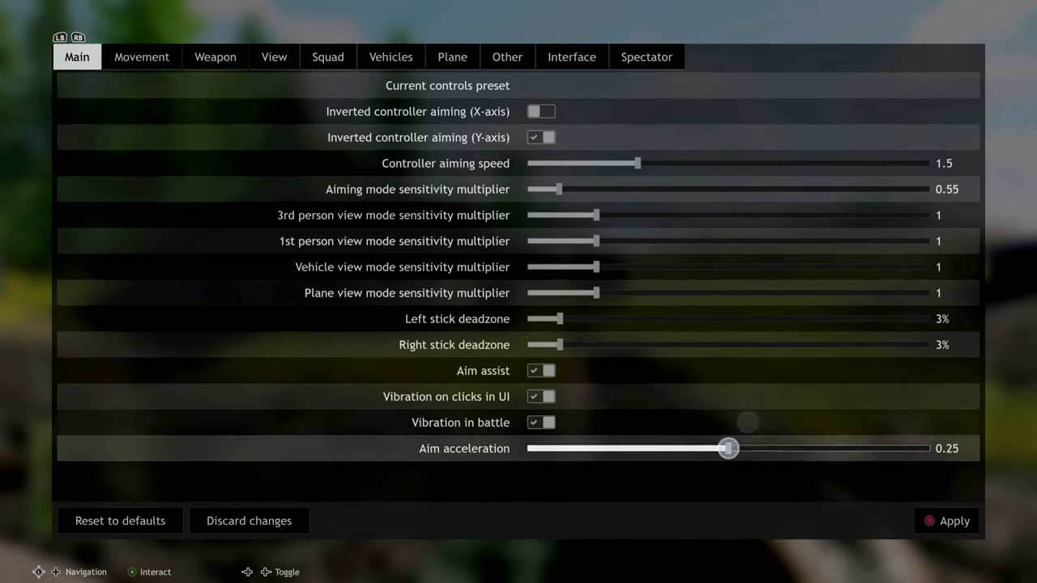
{"action": "left_click_drag", "start_coordinate": [728, 447], "coordinate": [728, 448]}
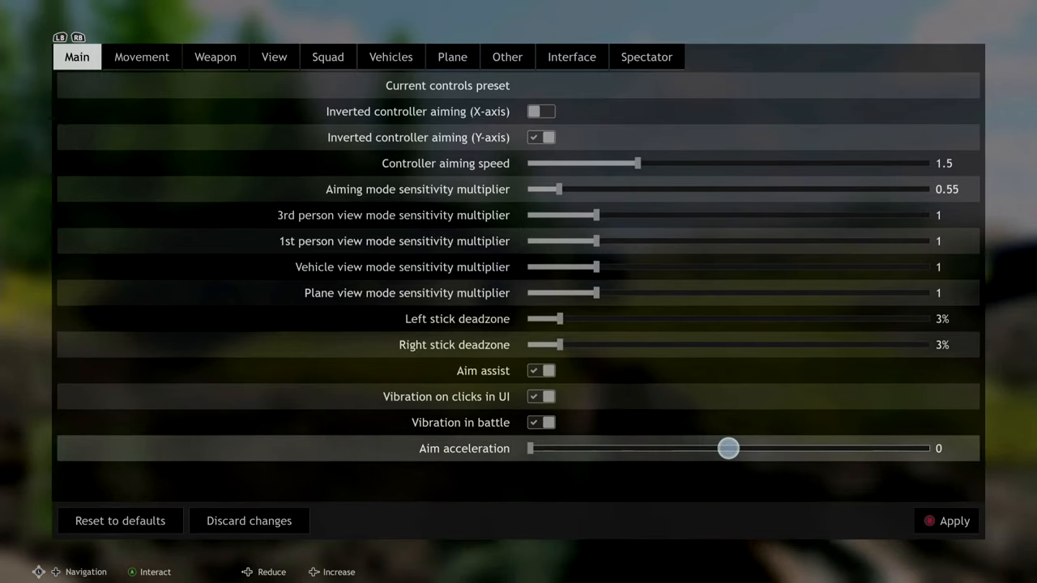